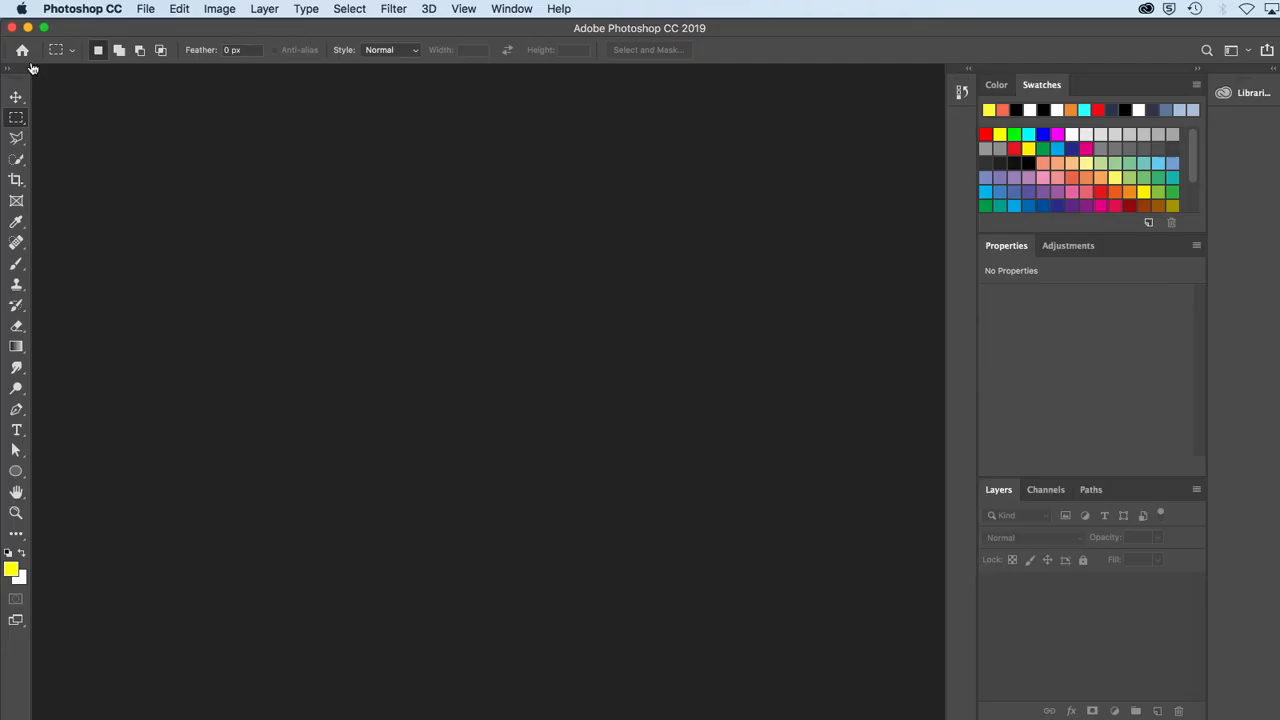
mouse_move(32, 66)
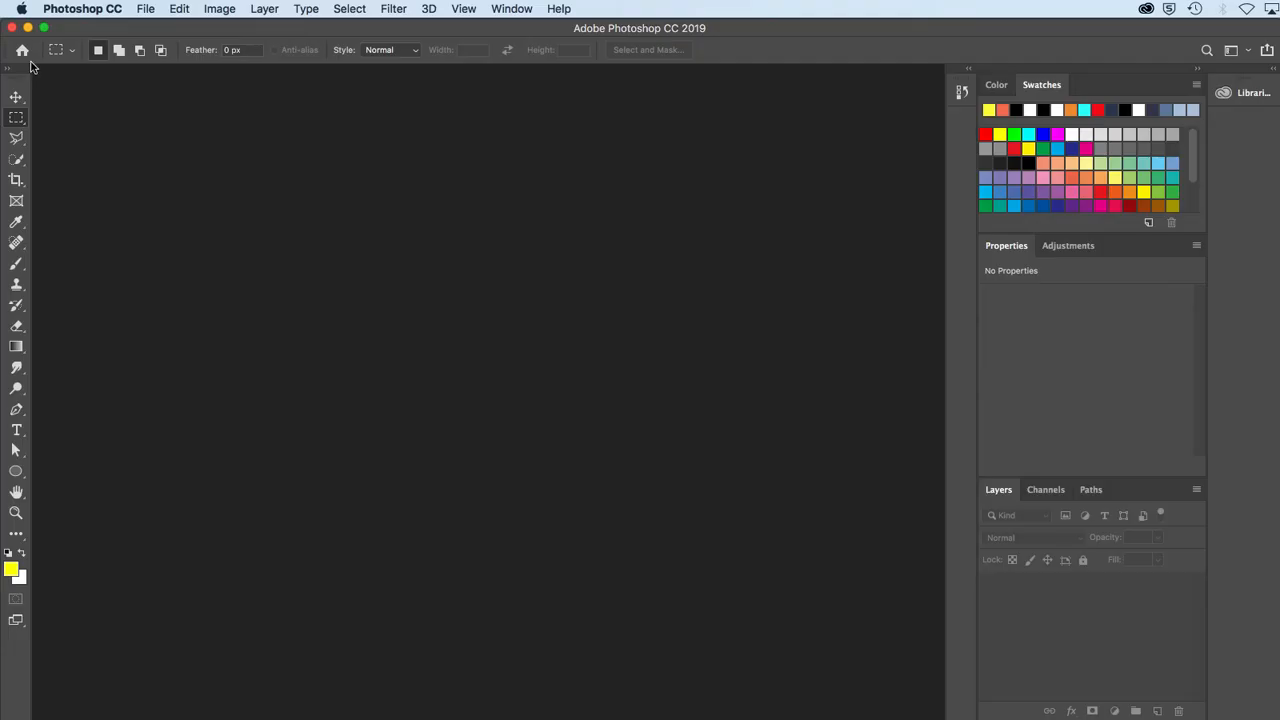
mouse_move(1159, 242)
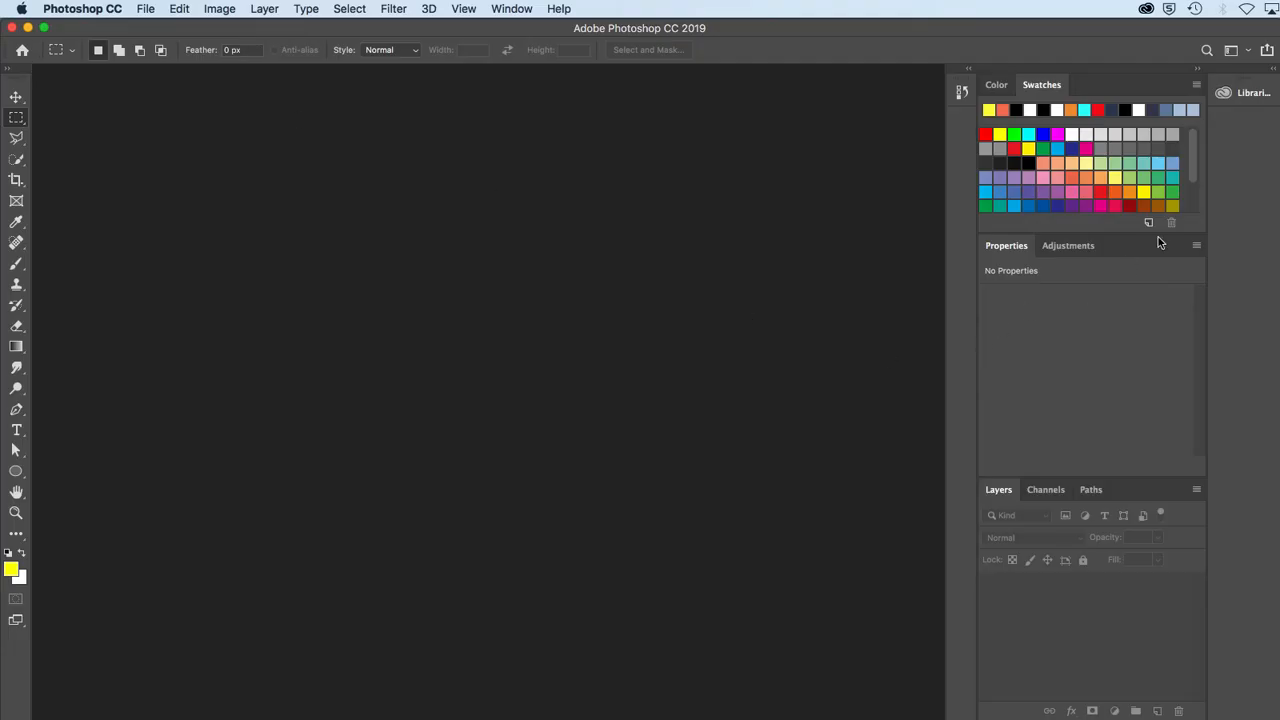
mouse_move(838, 308)
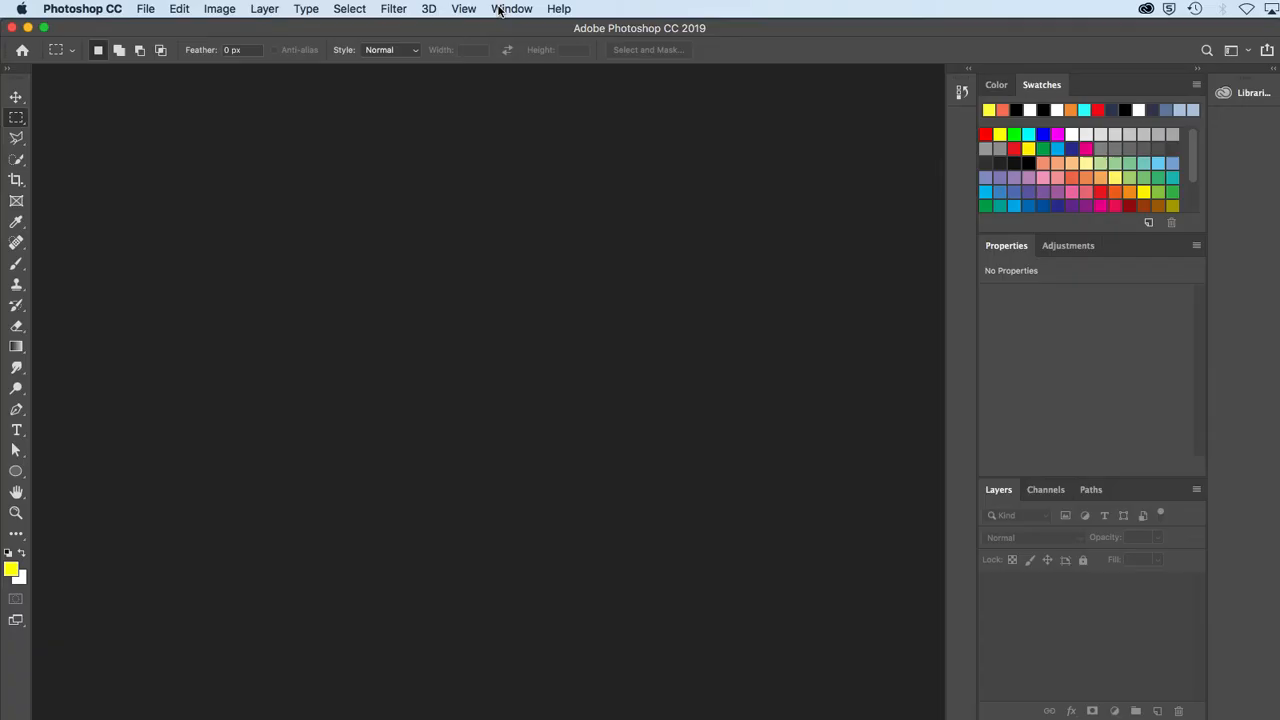
- Show the Learn panel via the Window menu, reposition it right and expand Fundamental Skills
left_click(512, 8)
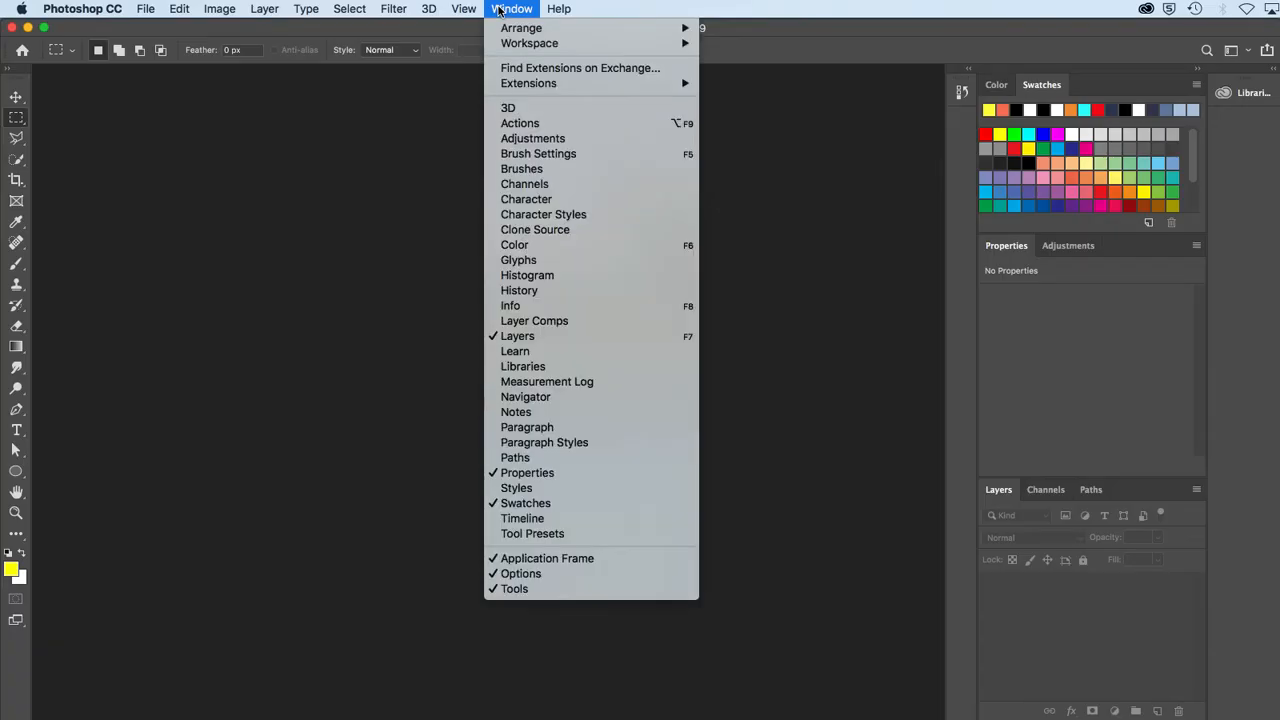
mouse_move(546, 381)
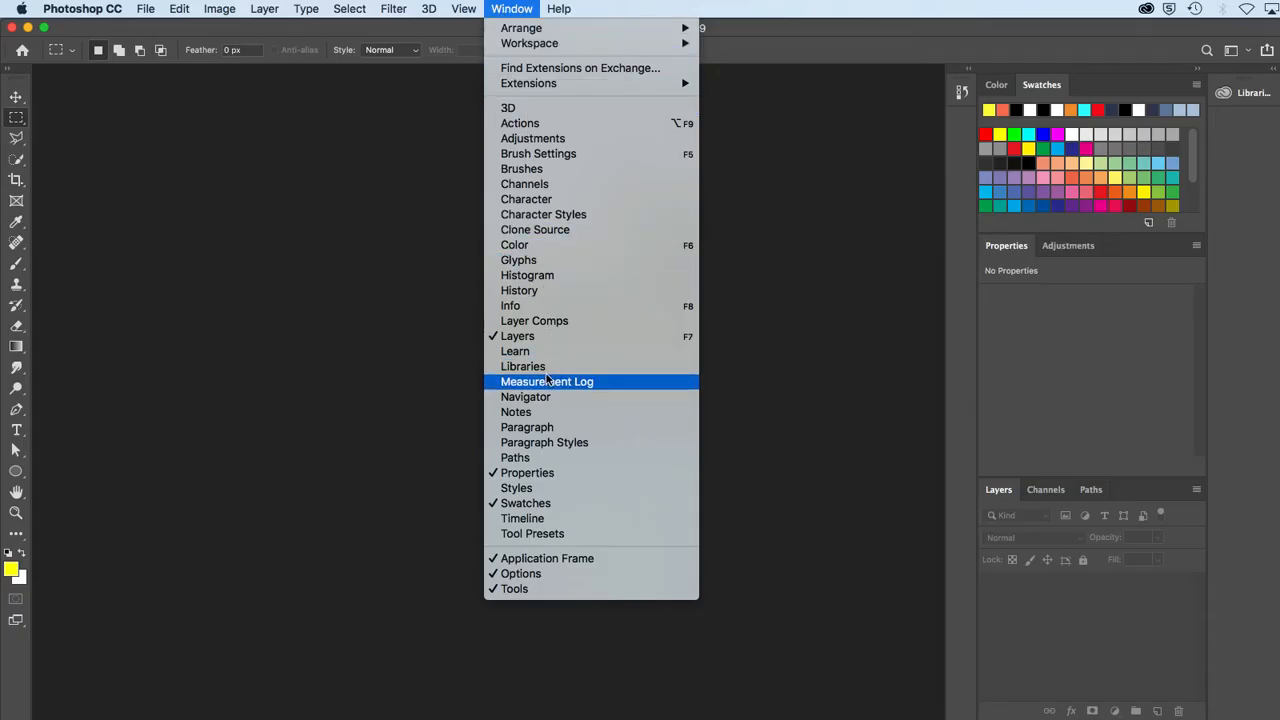
left_click(515, 351)
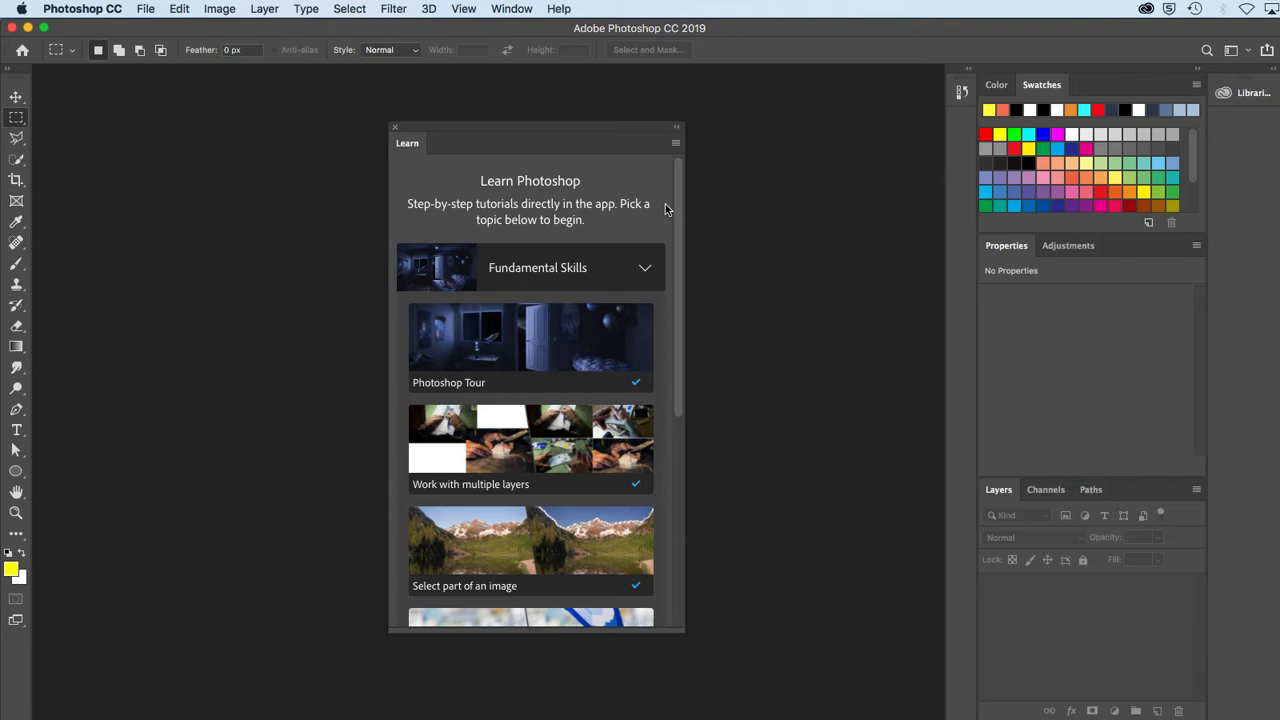
mouse_move(645, 273)
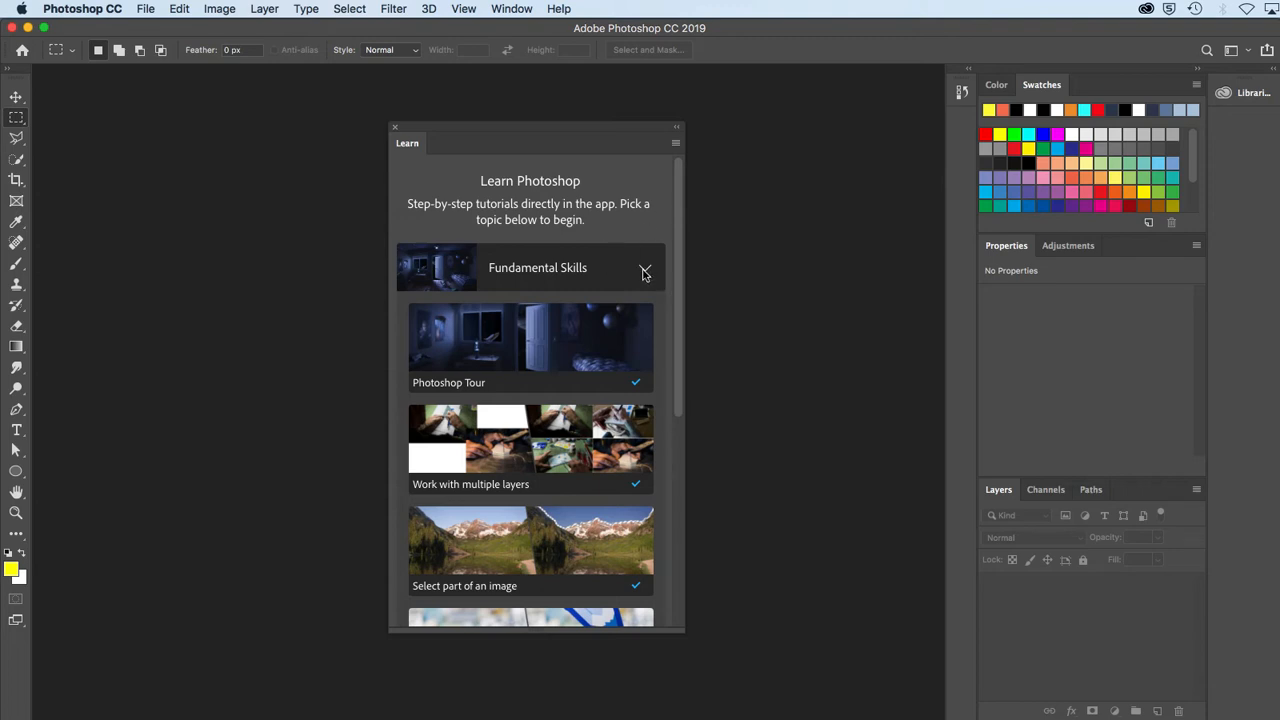
left_click(644, 267)
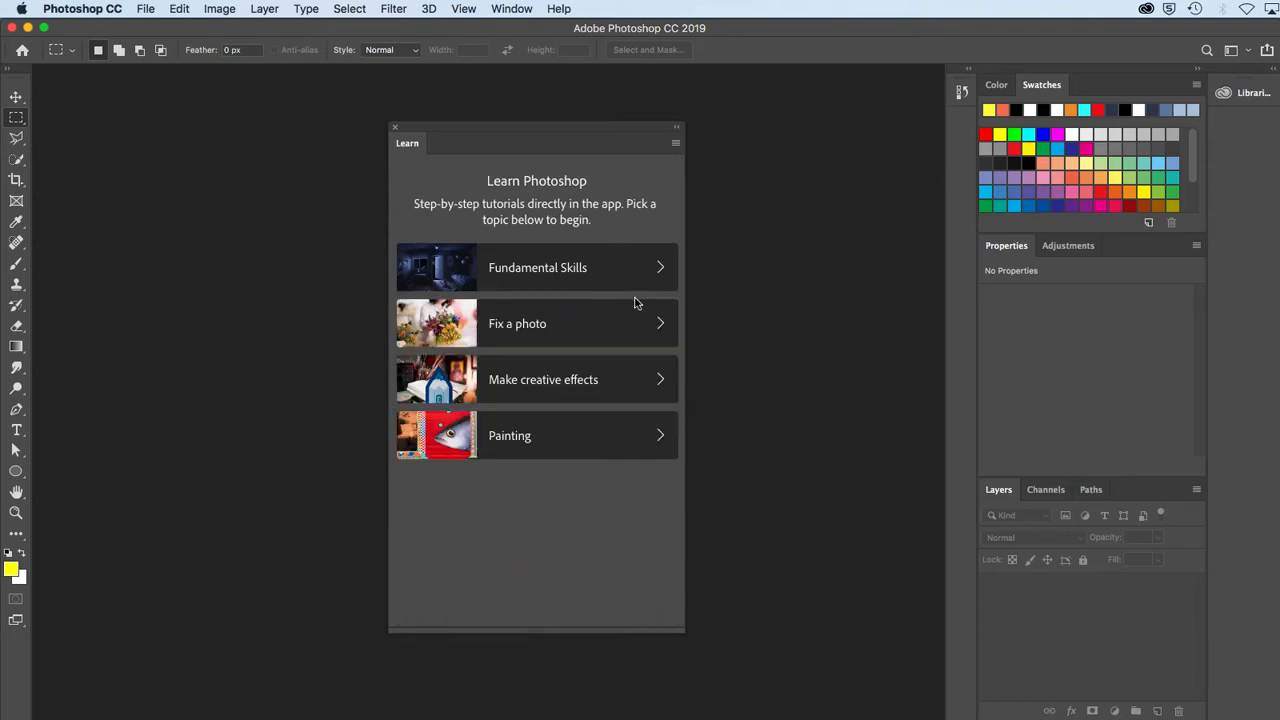
left_click_drag(536, 130, 697, 110)
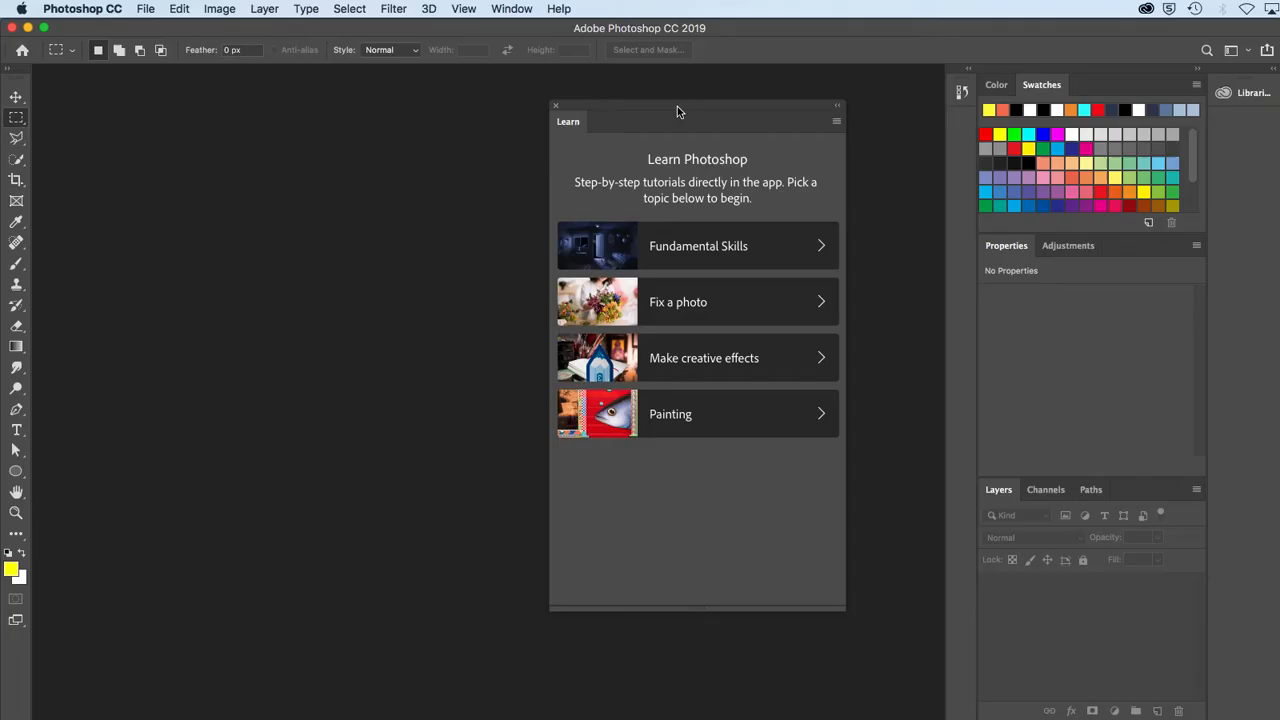
mouse_move(808, 253)
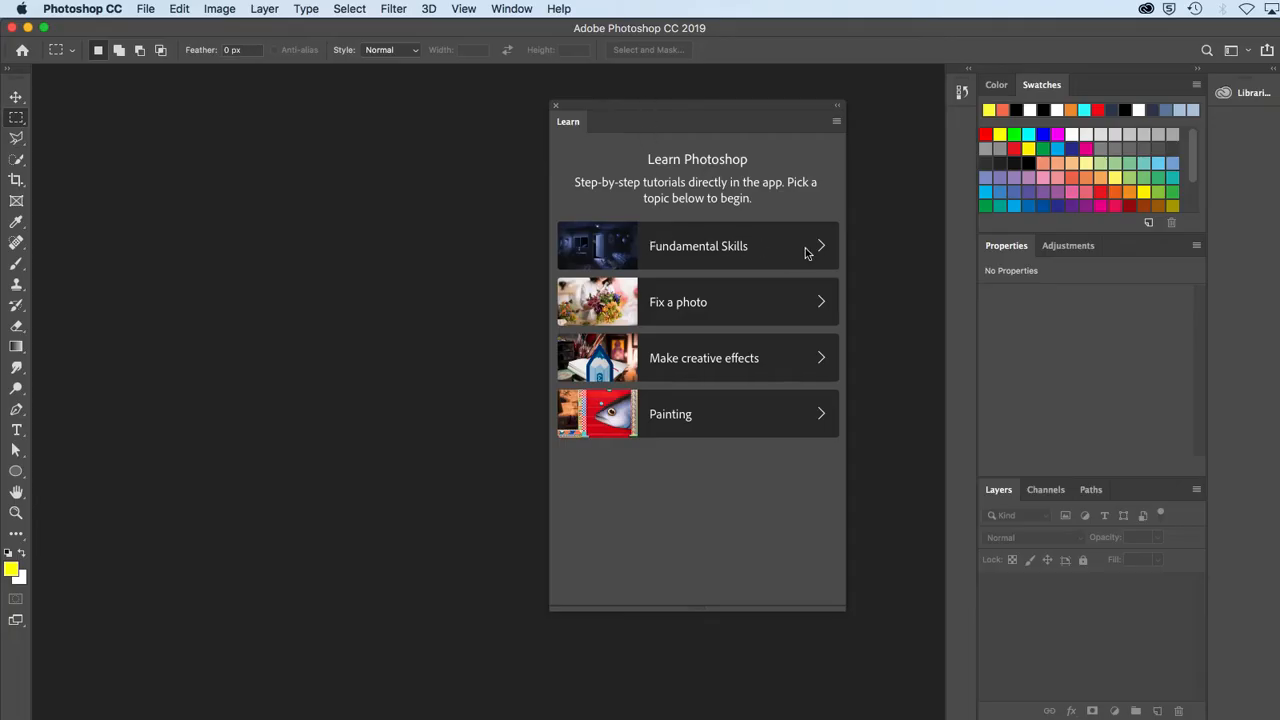
left_click(698, 246)
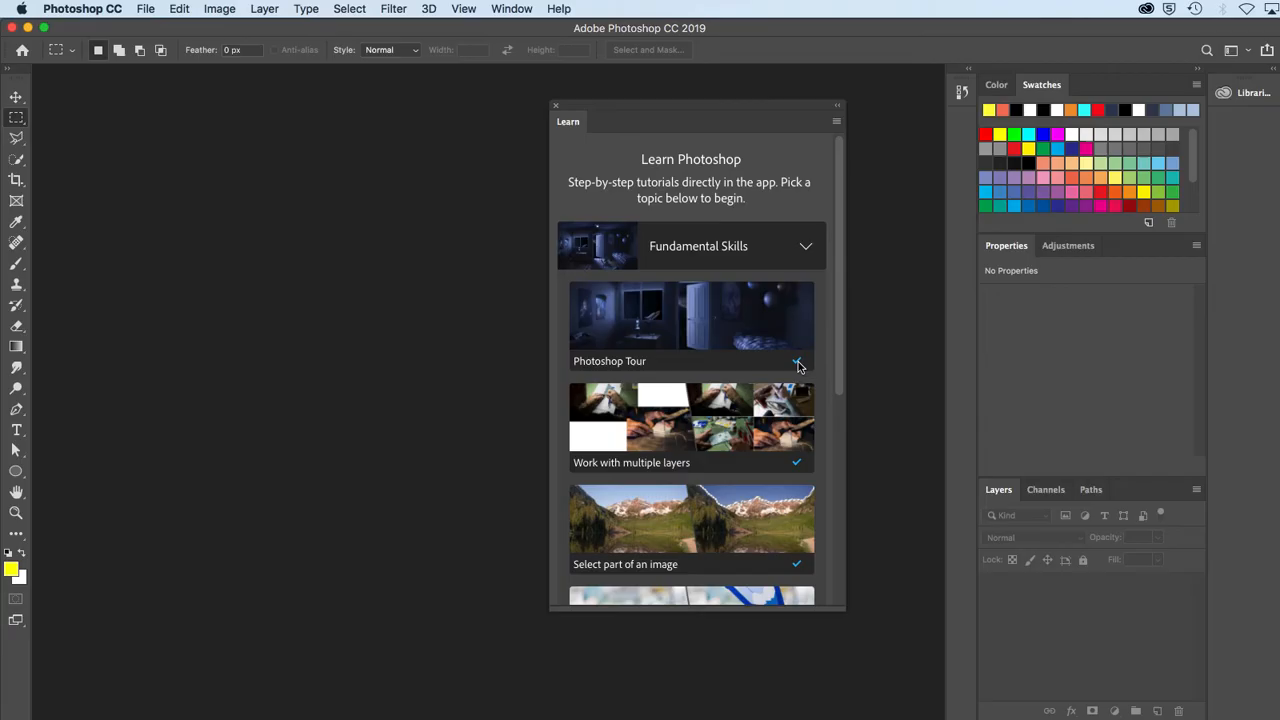
left_click(797, 361)
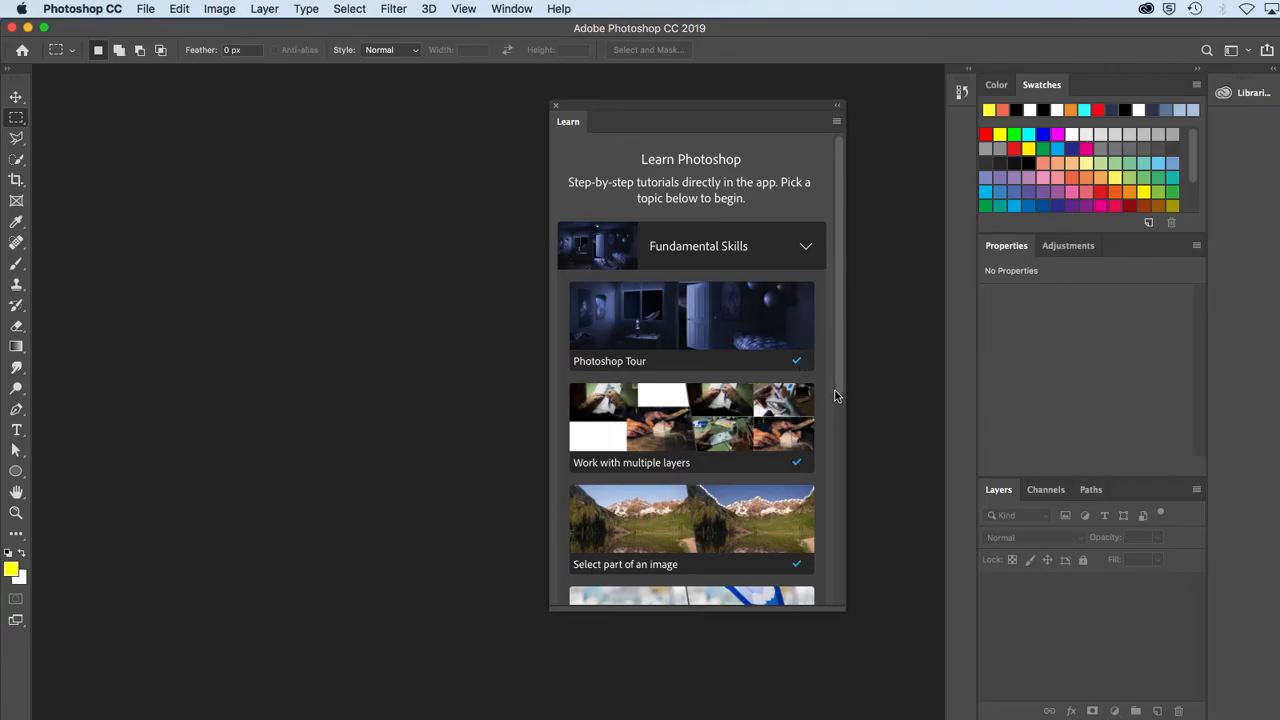
mouse_move(659, 333)
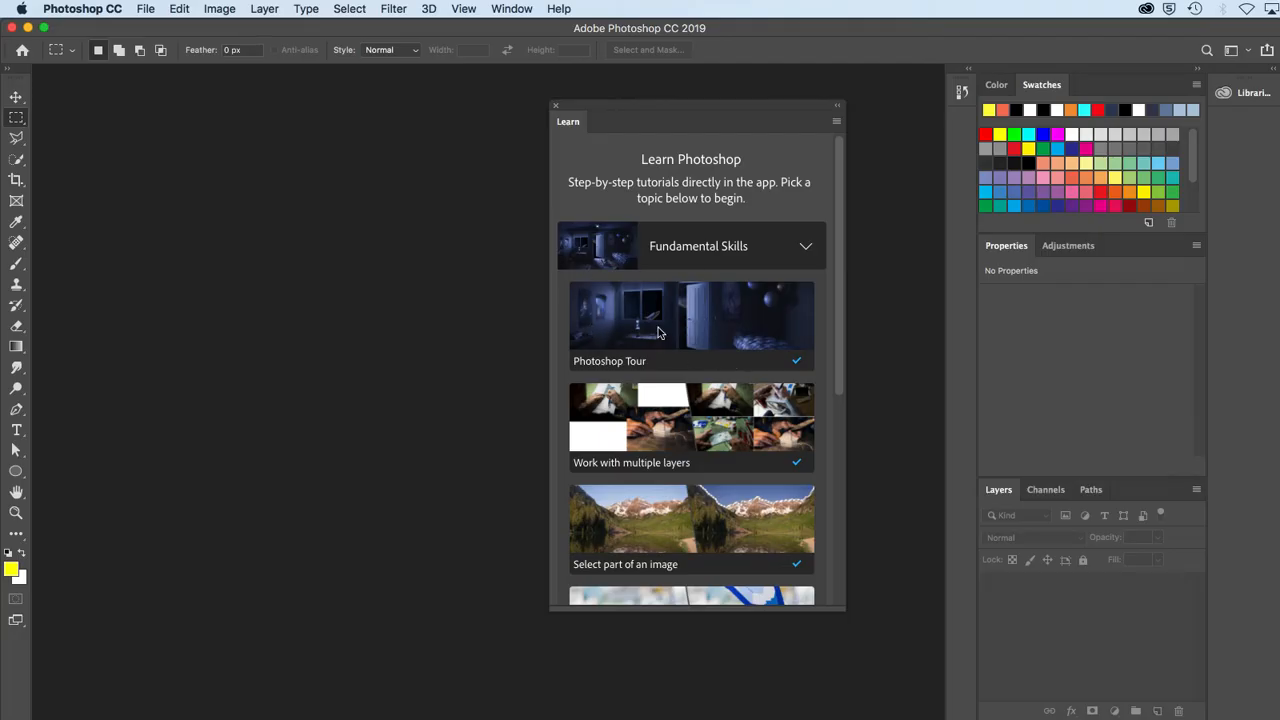
- Start the Photoshop Tour tutorial, opening the layered room document
left_click(690, 325)
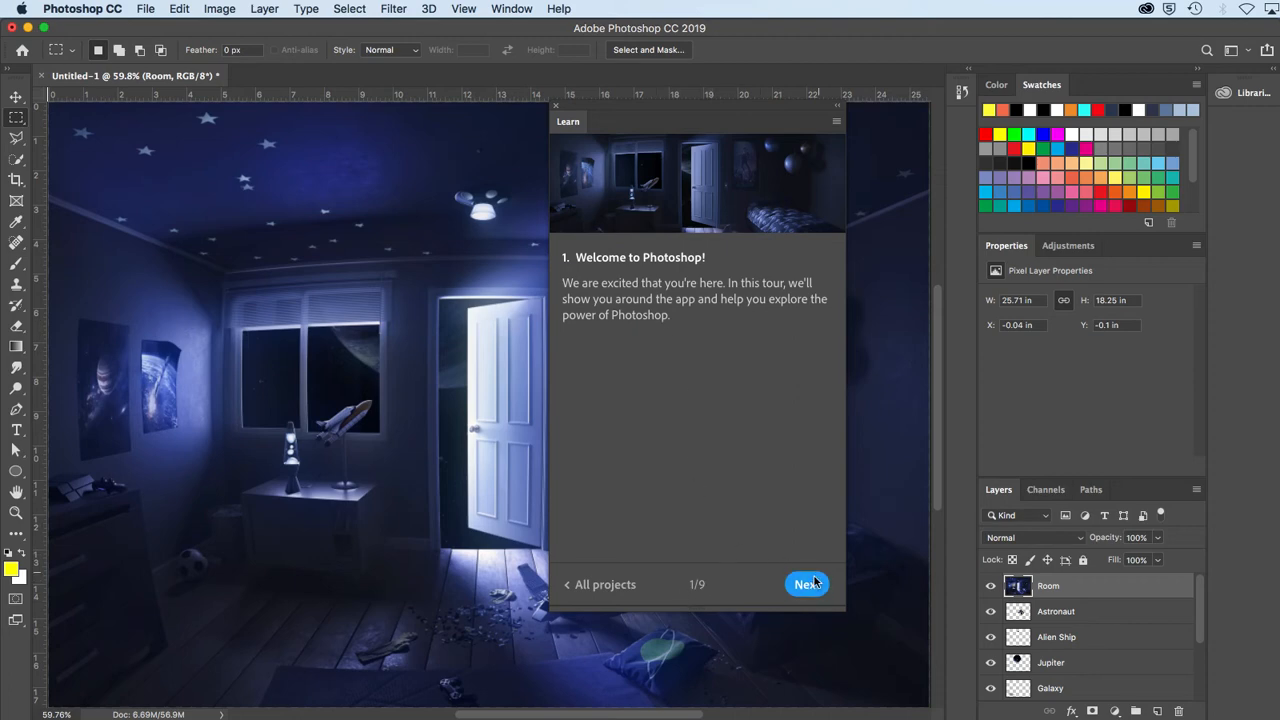
mouse_move(714, 545)
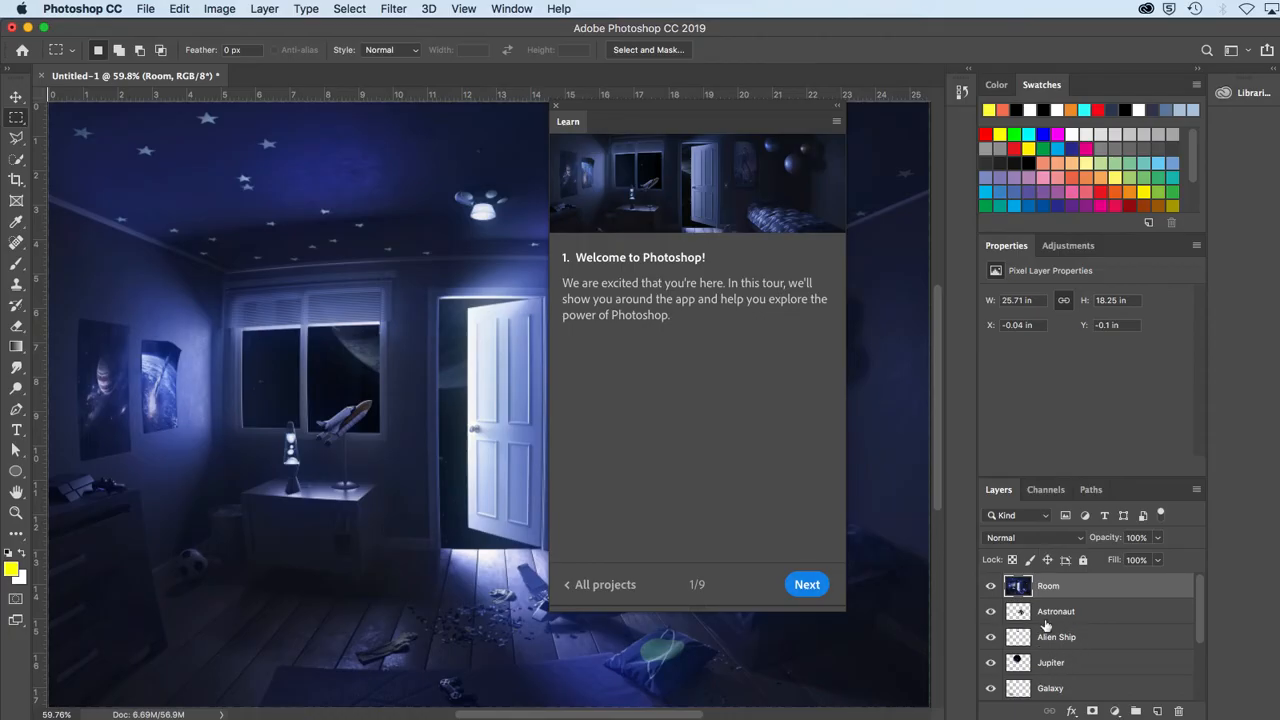
mouse_move(1136, 480)
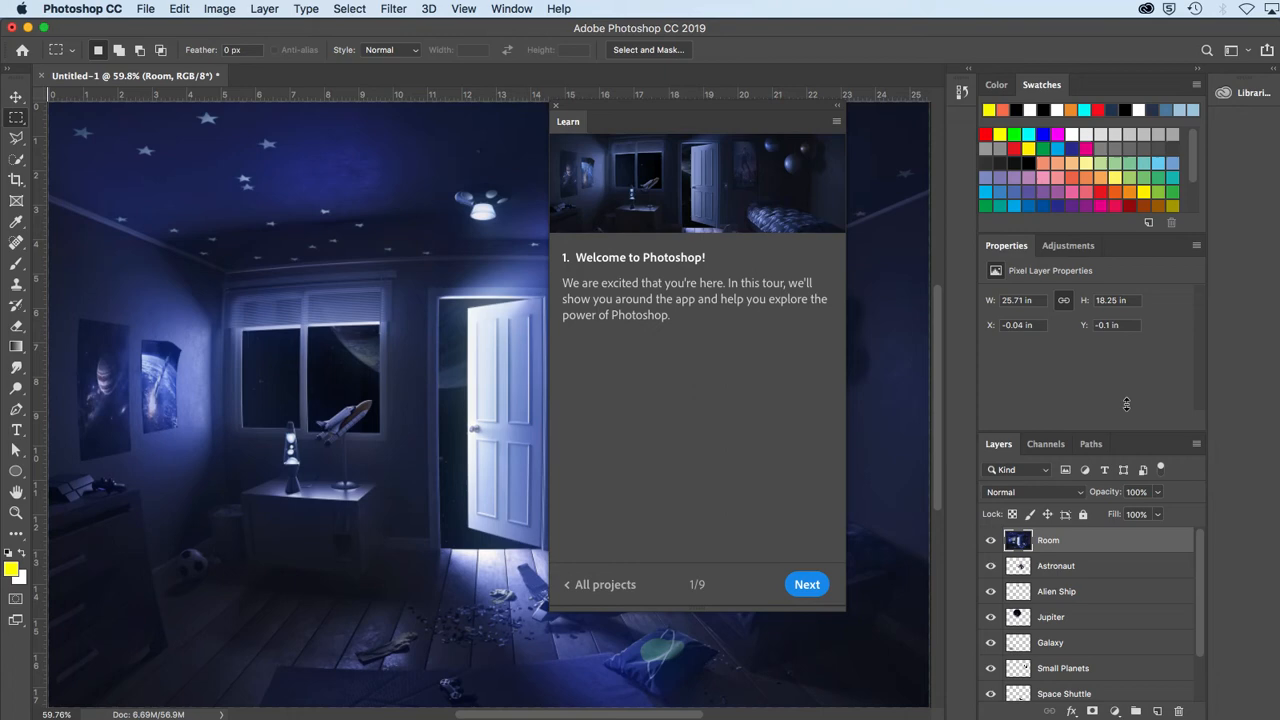
mouse_move(980, 432)
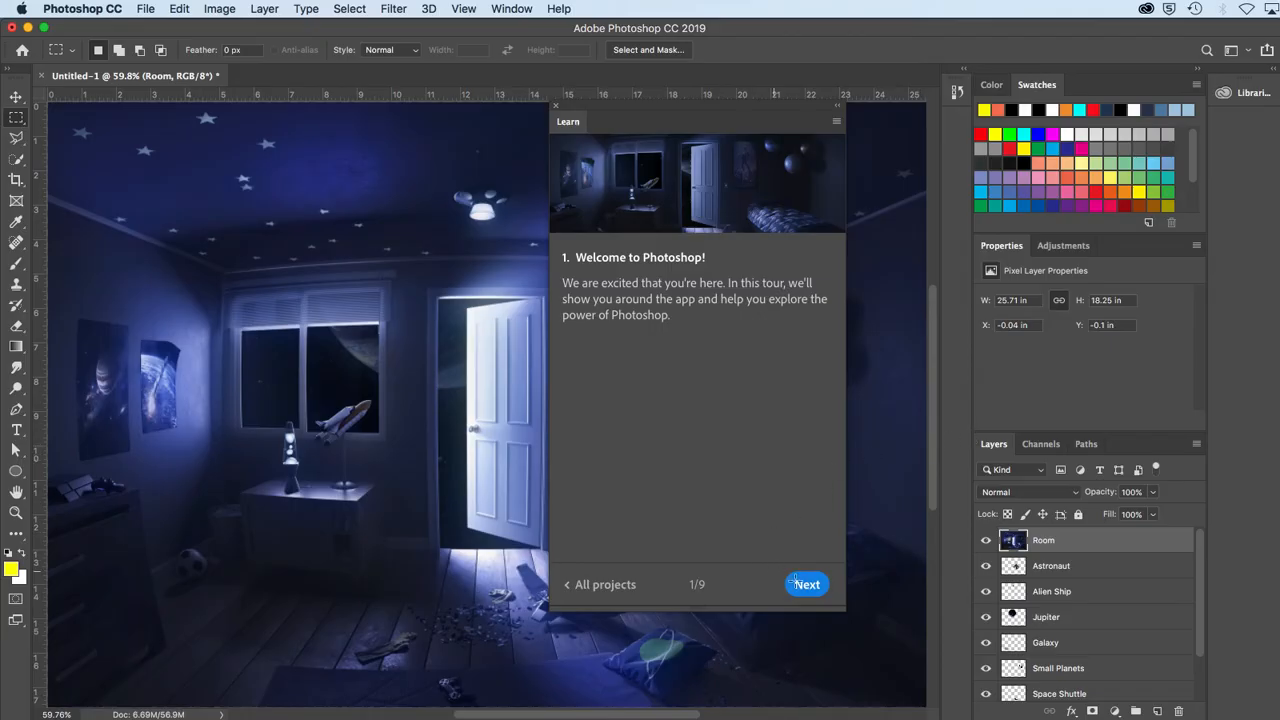
- Hide the Room layer via its eye icon and advance the tour to step three
left_click(806, 584)
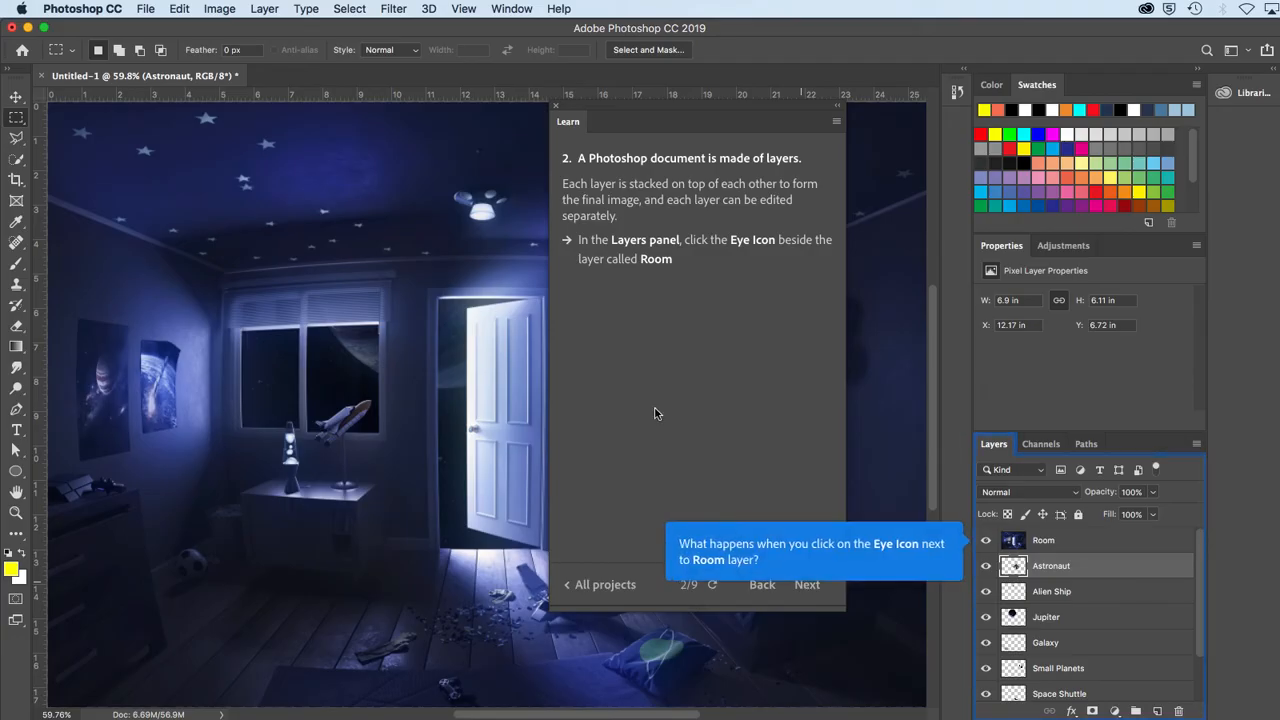
mouse_move(742, 555)
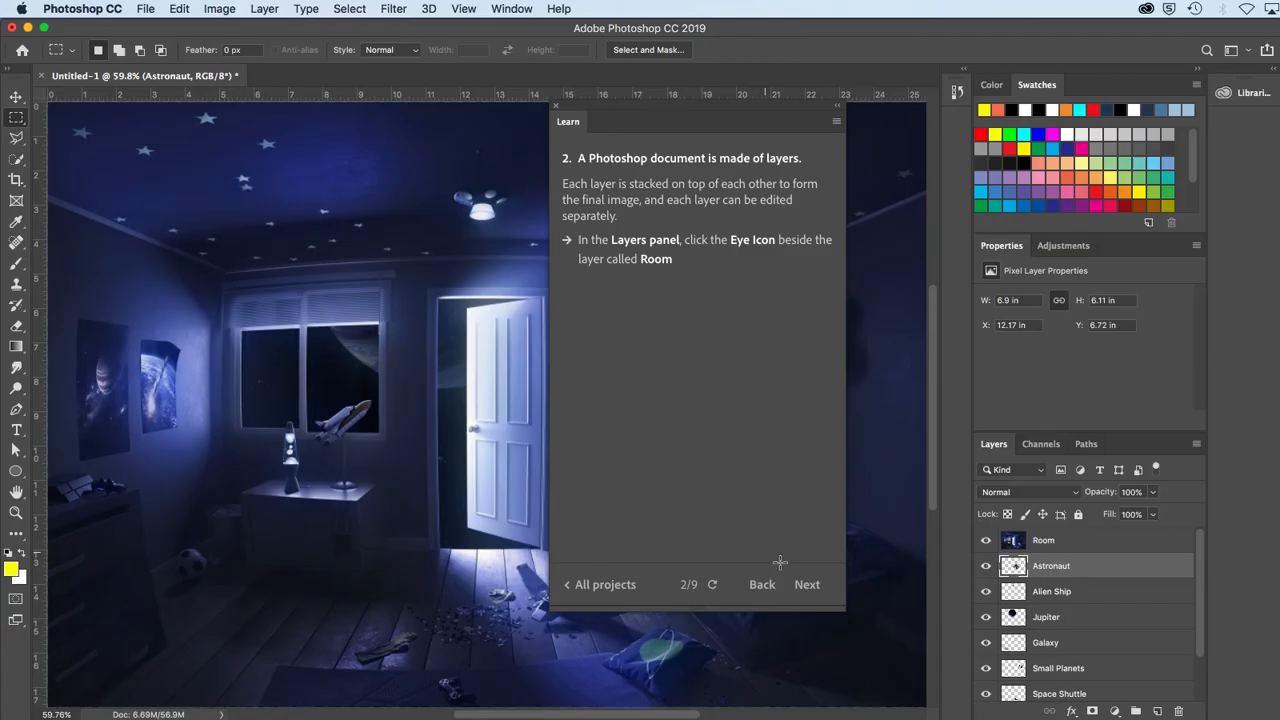
mouse_move(986, 540)
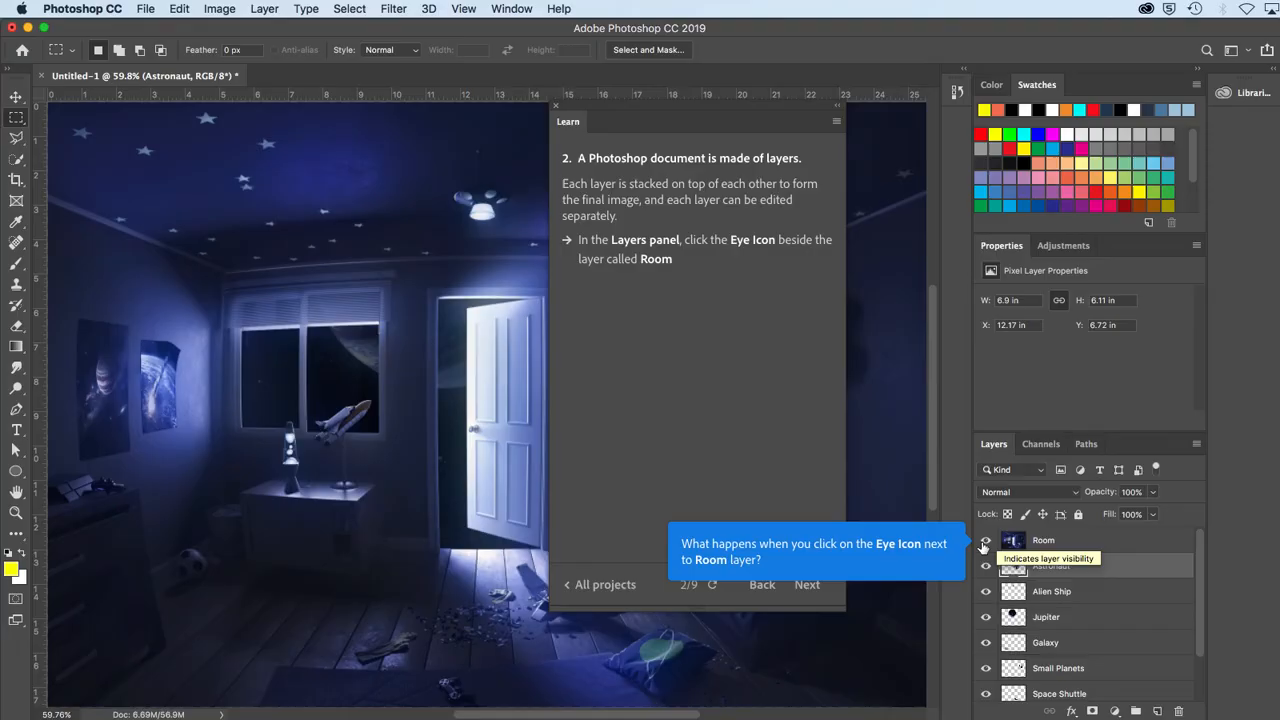
left_click(986, 540)
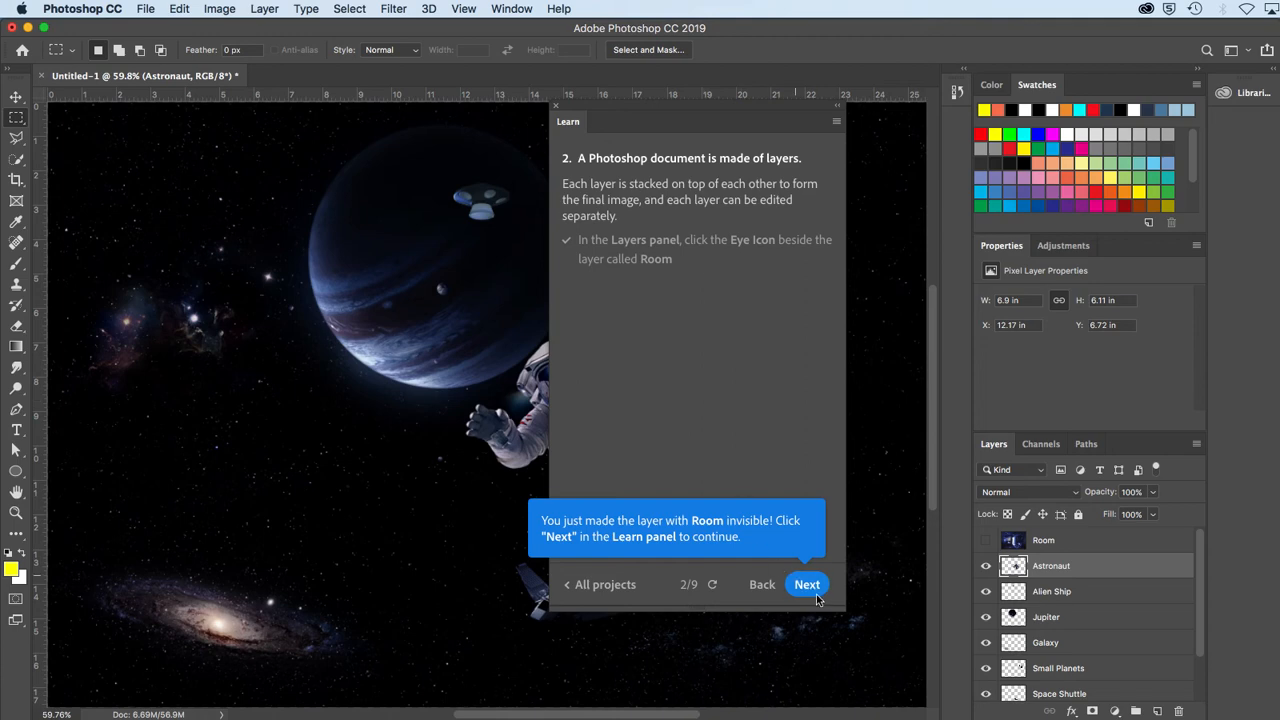
left_click(807, 584)
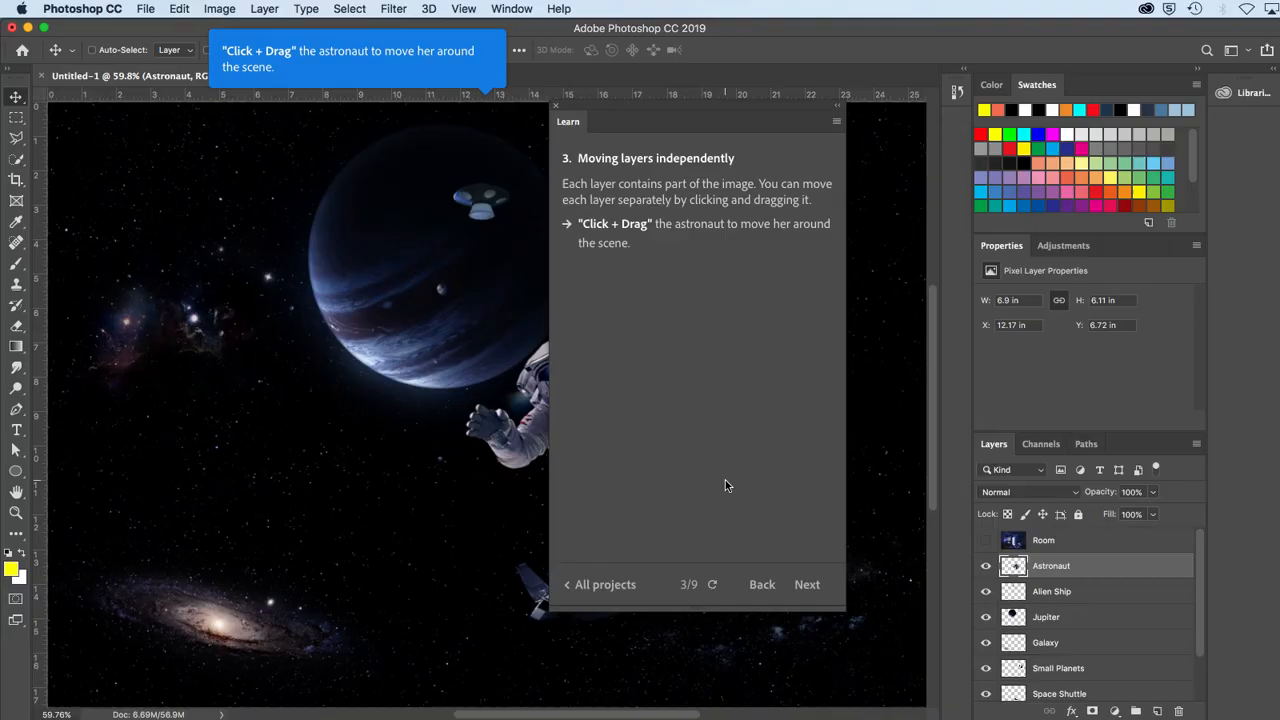
mouse_move(622, 450)
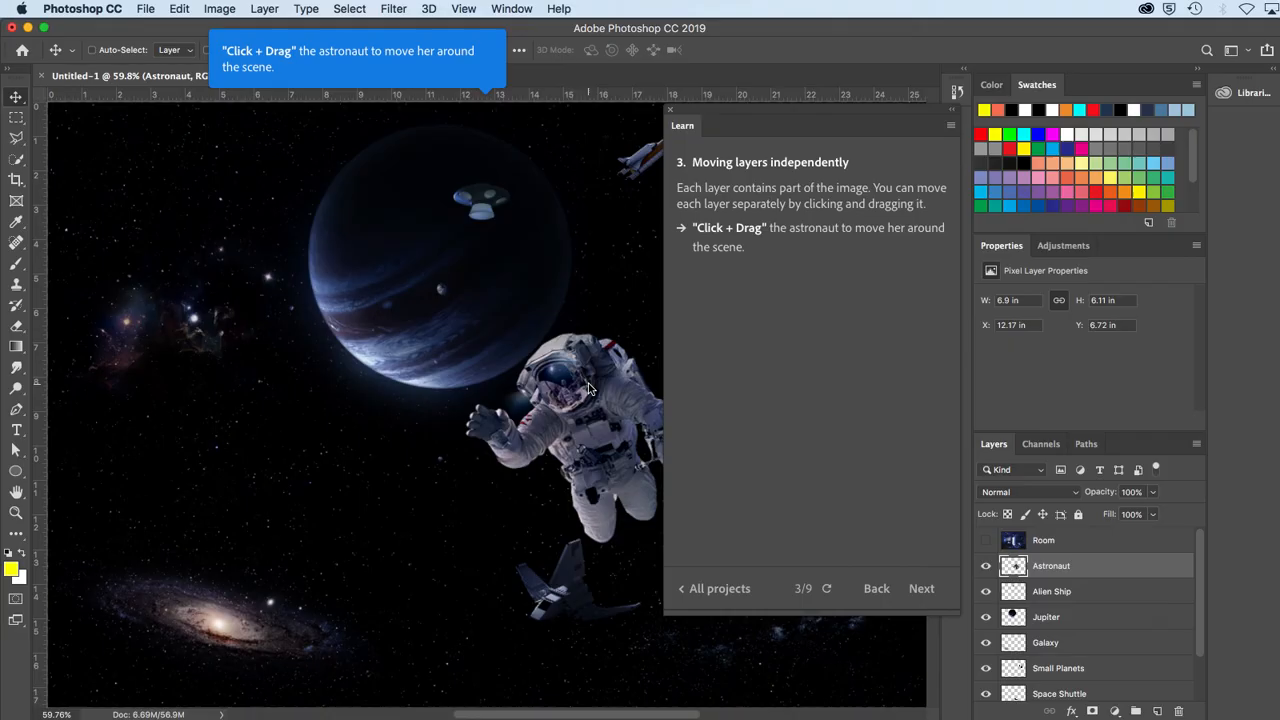
- Drag the astronaut leftward onto the planet and continue to step four
left_click_drag(590, 390, 475, 345)
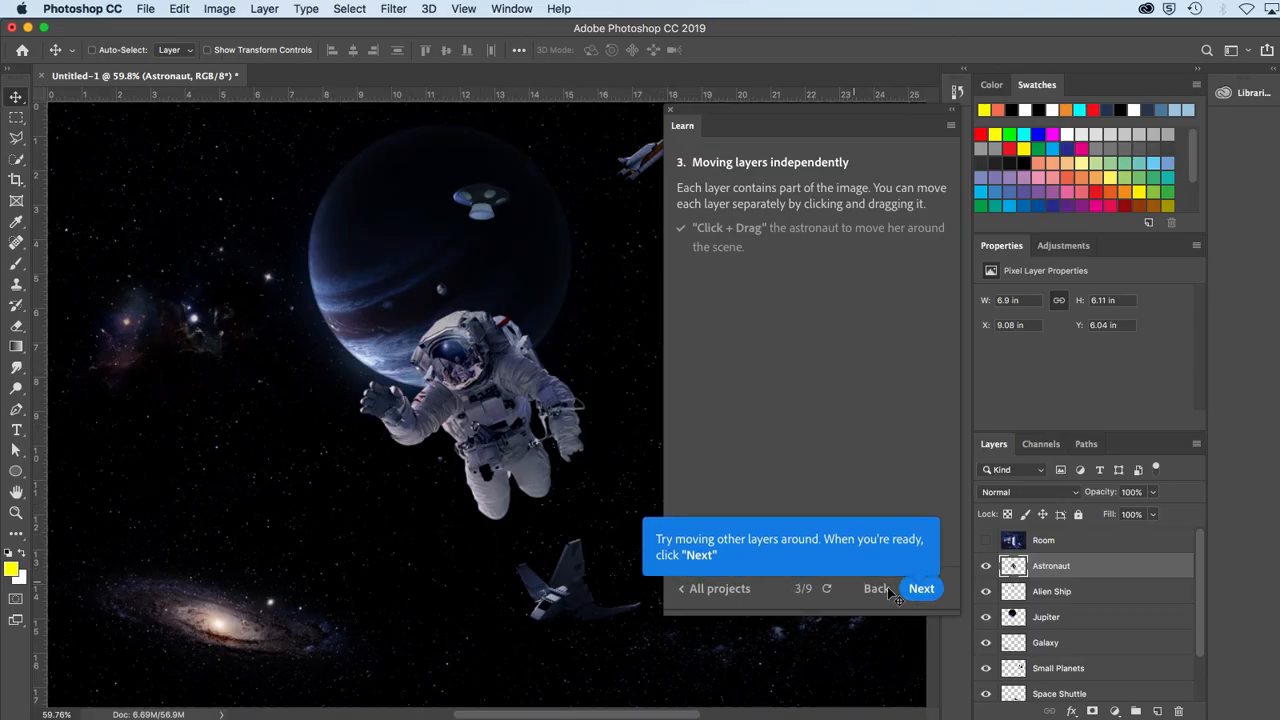
left_click(921, 588)
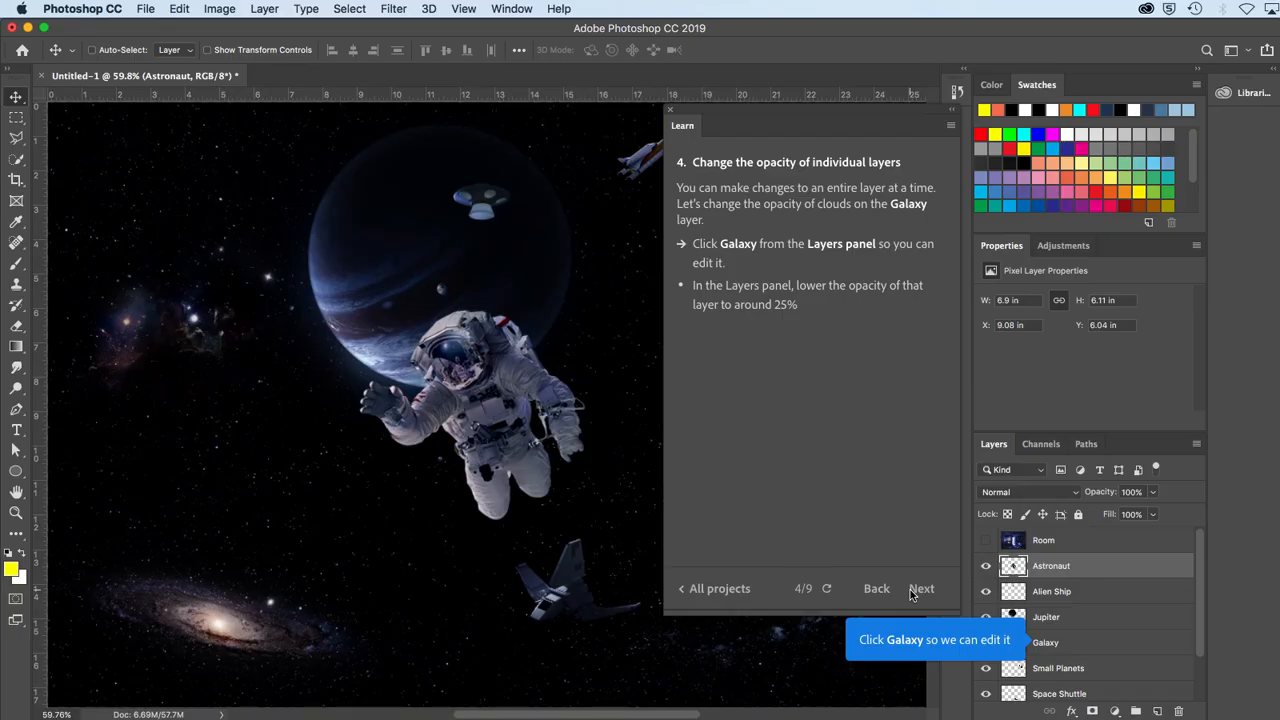
mouse_move(870, 655)
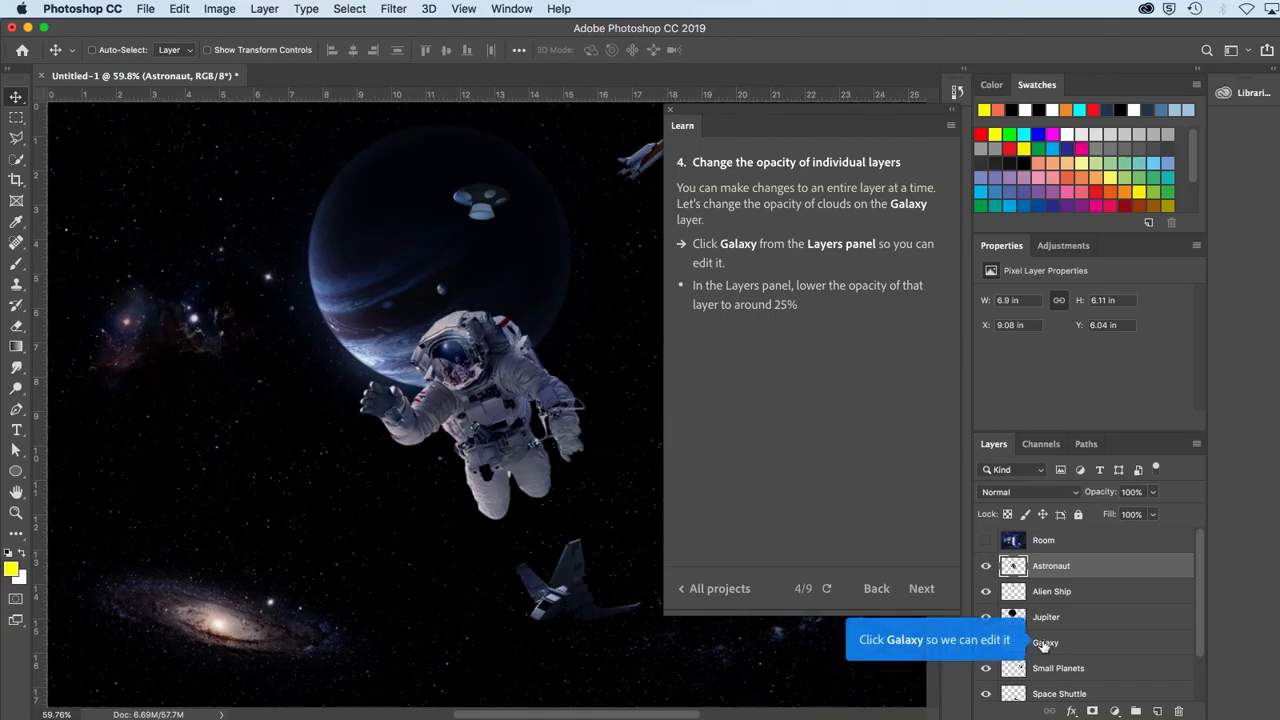
mouse_move(1046, 643)
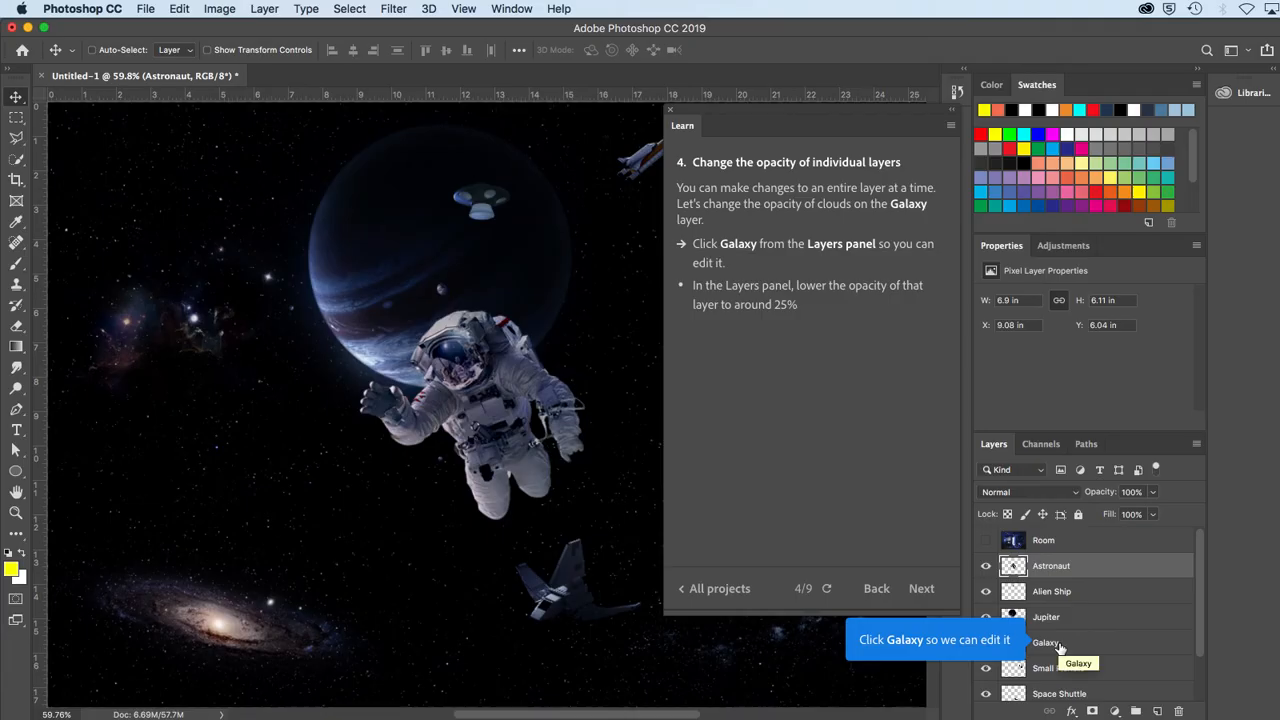
- Select the Galaxy layer and lower its Opacity slider to about 27%
left_click(1046, 642)
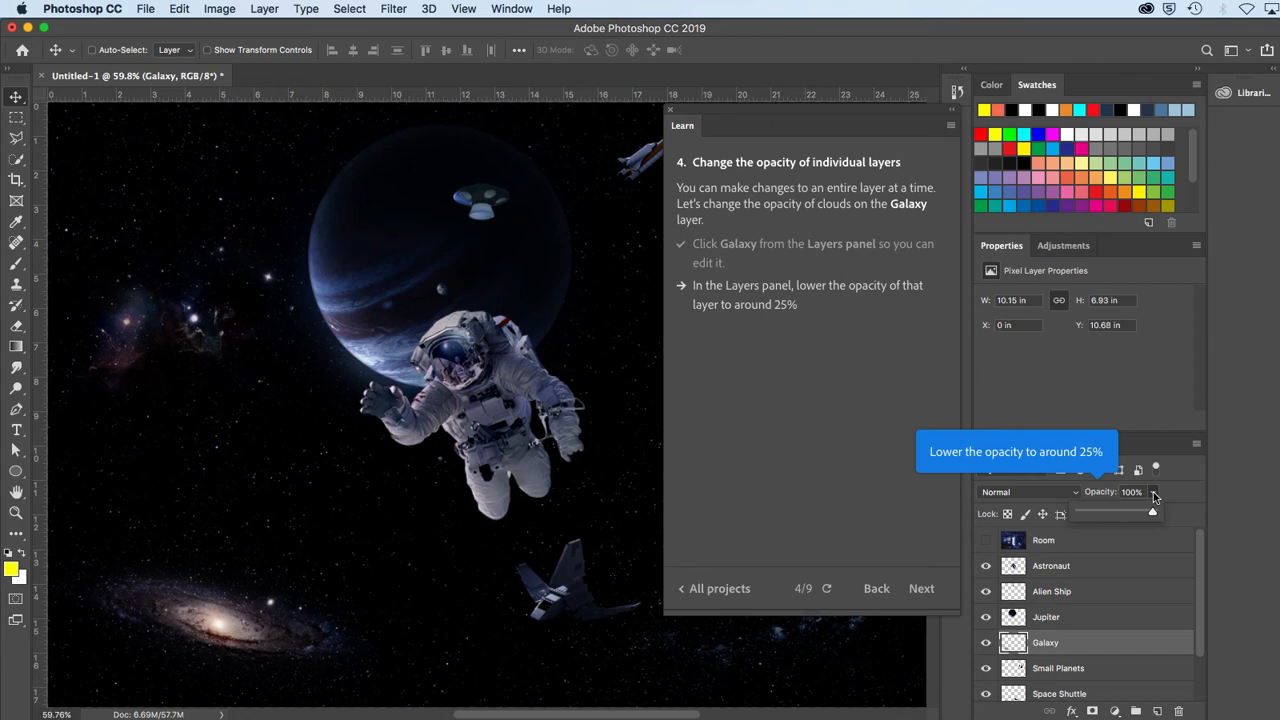
mouse_move(1157, 500)
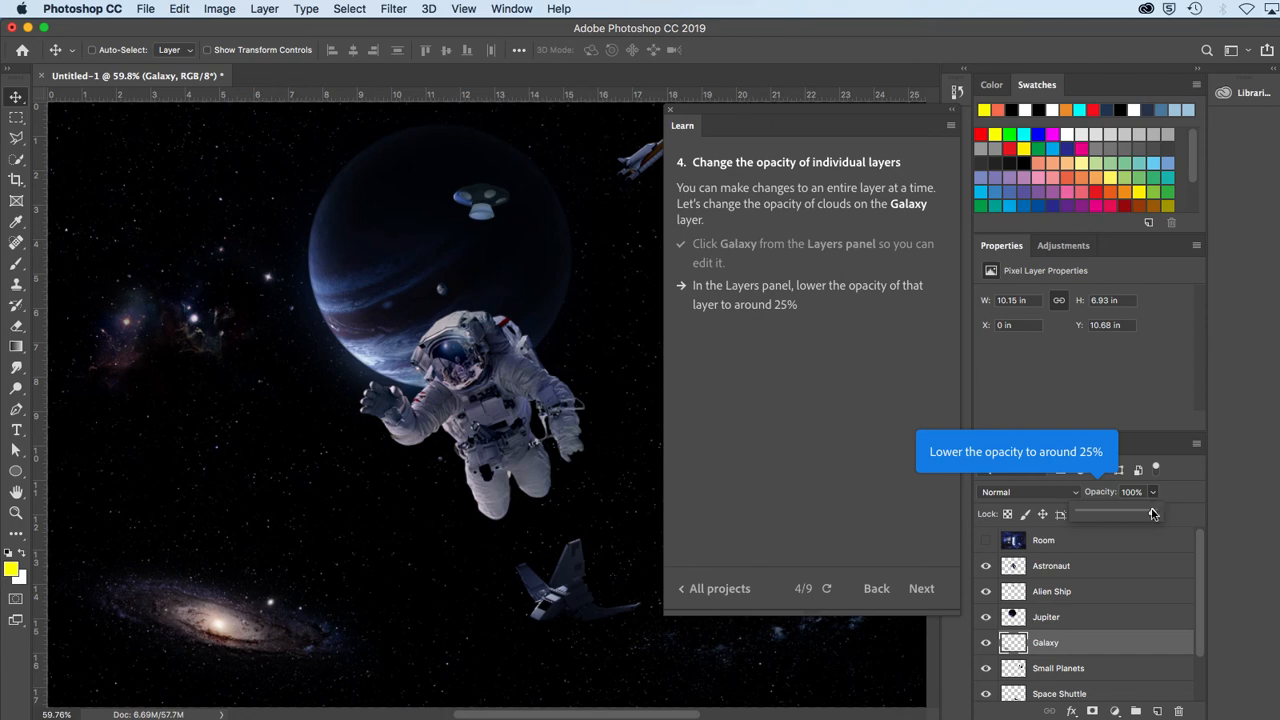
left_click_drag(1150, 513, 1138, 513)
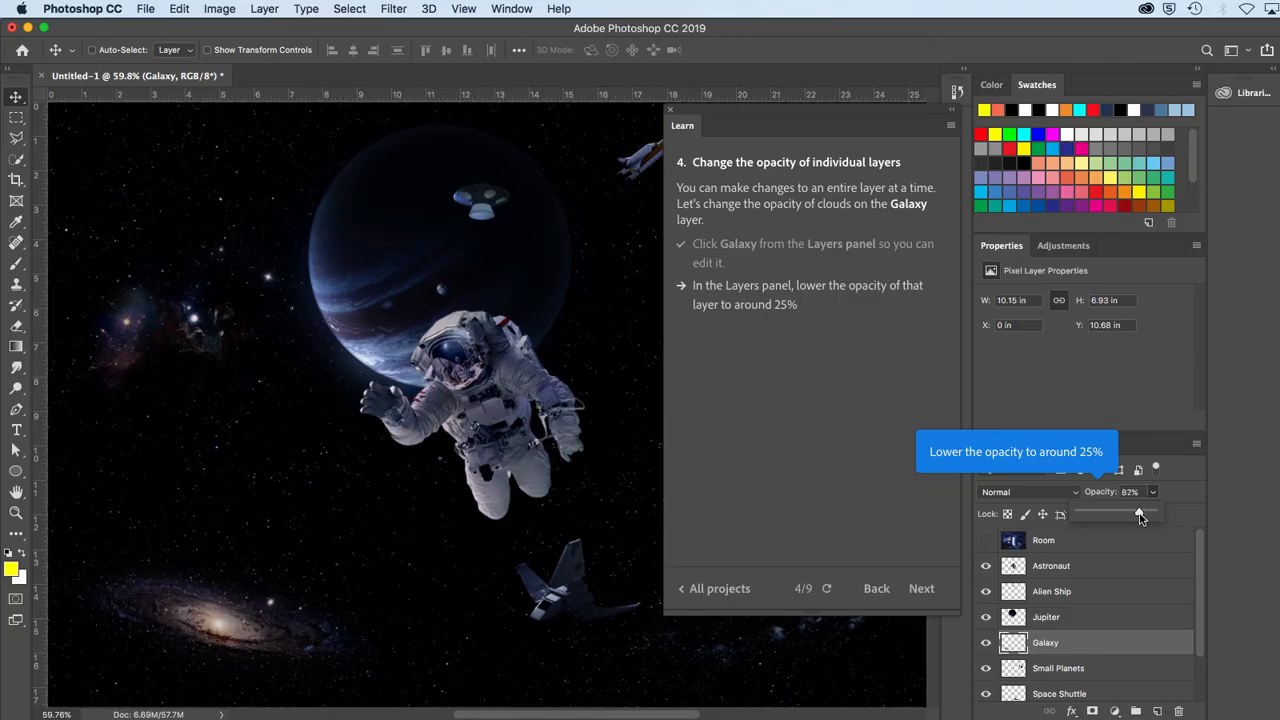
left_click_drag(1139, 513, 1103, 513)
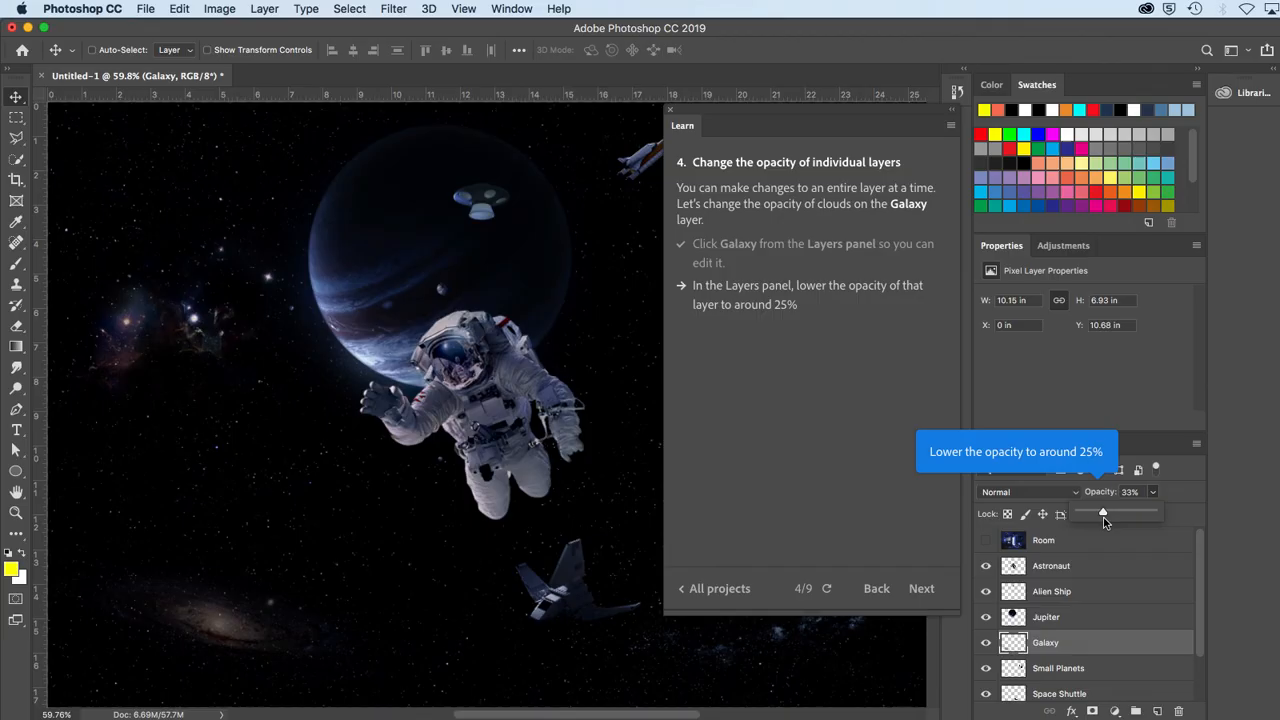
left_click_drag(1103, 512, 1100, 512)
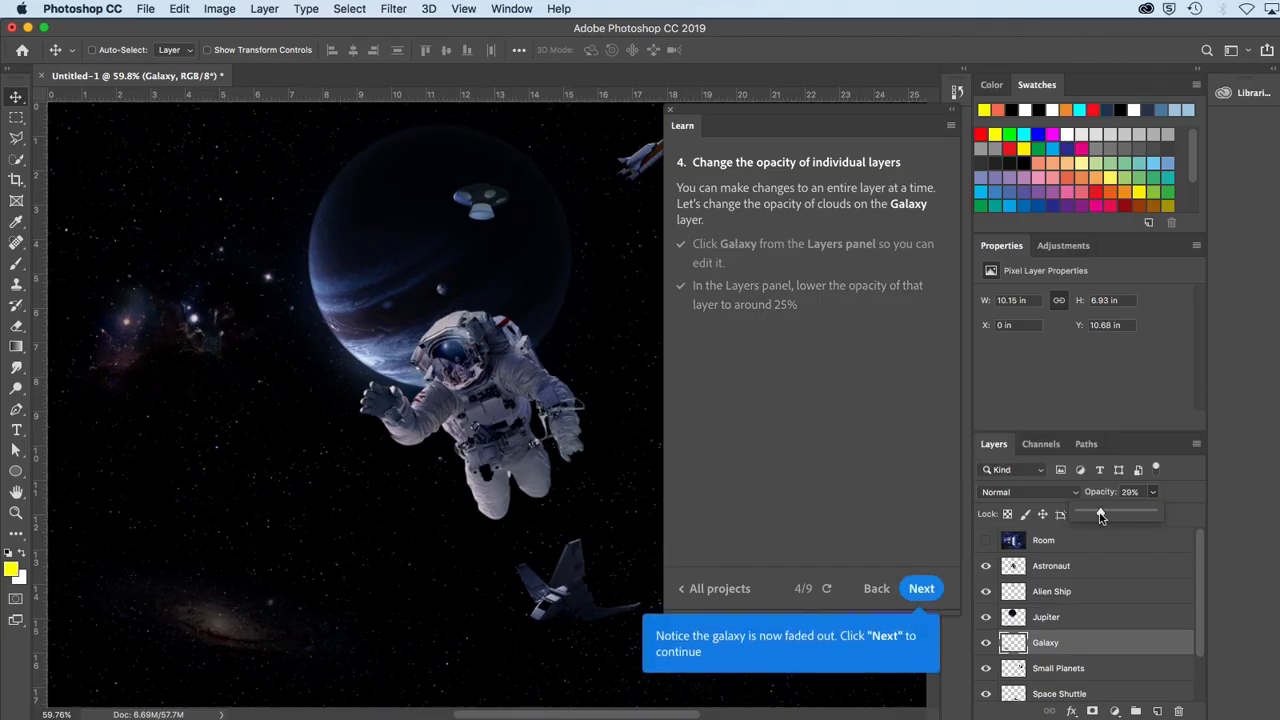
left_click_drag(1105, 513, 1098, 513)
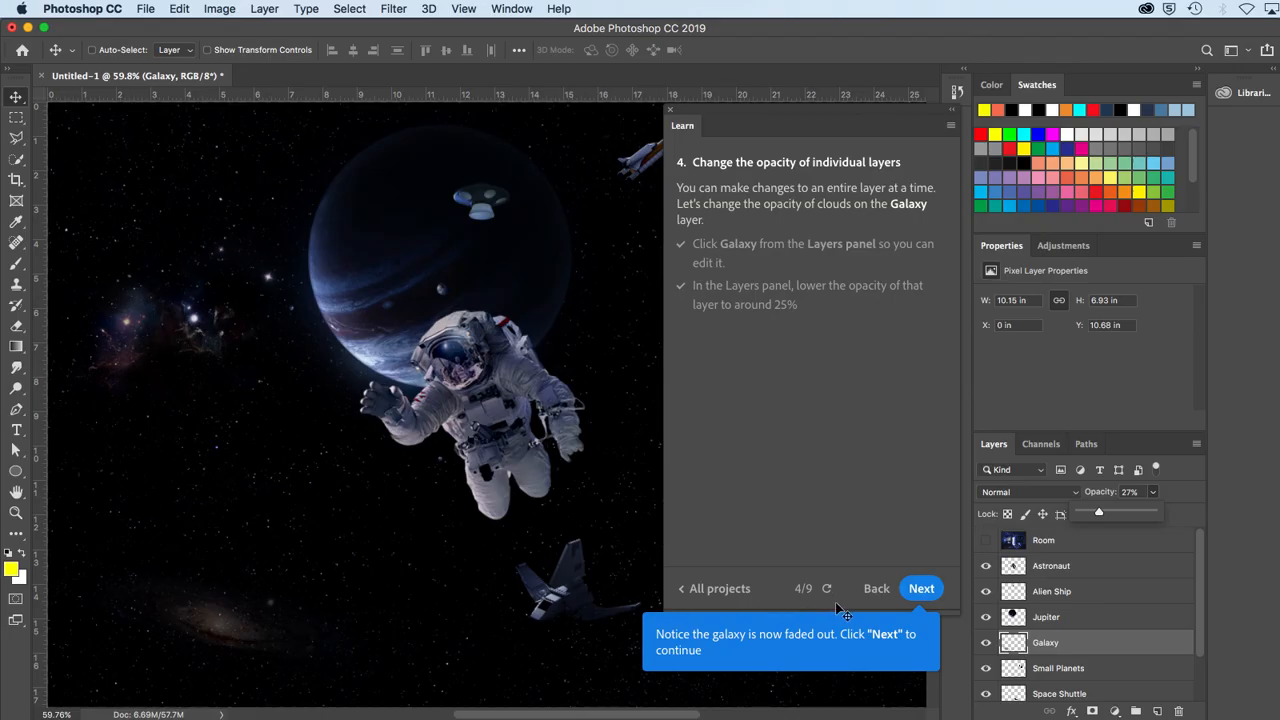
- Continue to step five on changing the look of layers like Jupiter
left_click(921, 588)
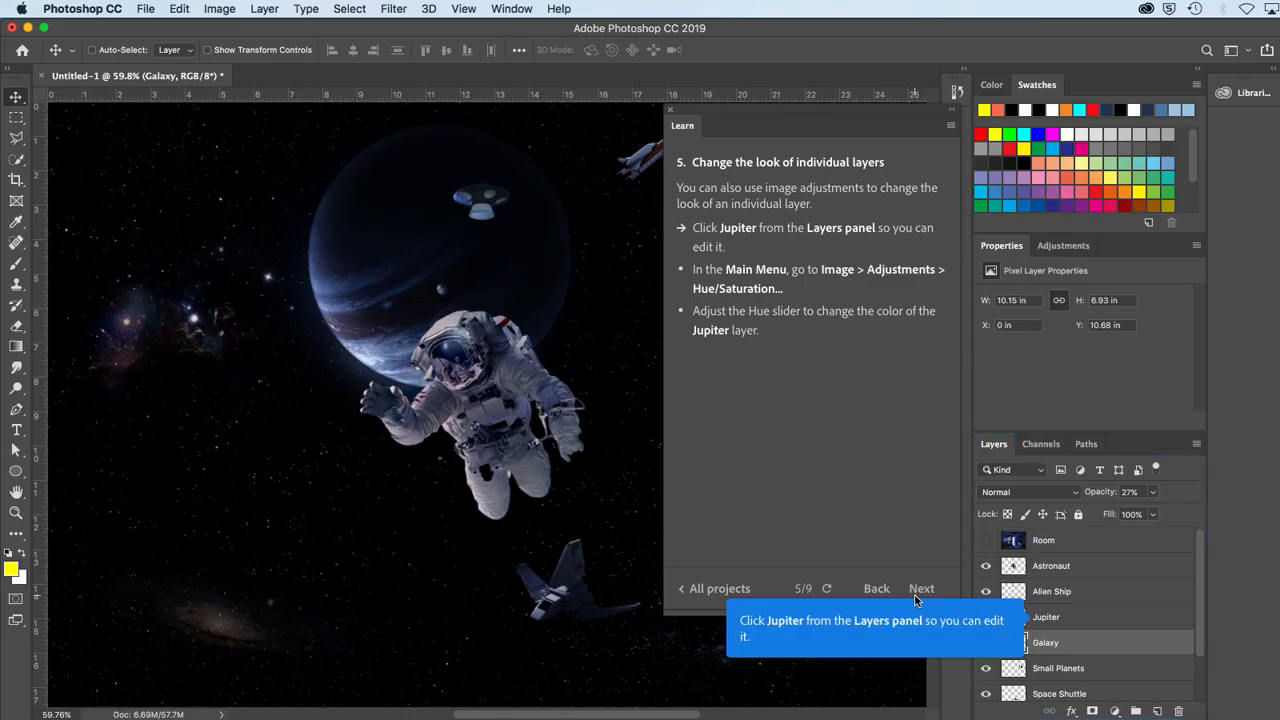
mouse_move(733, 534)
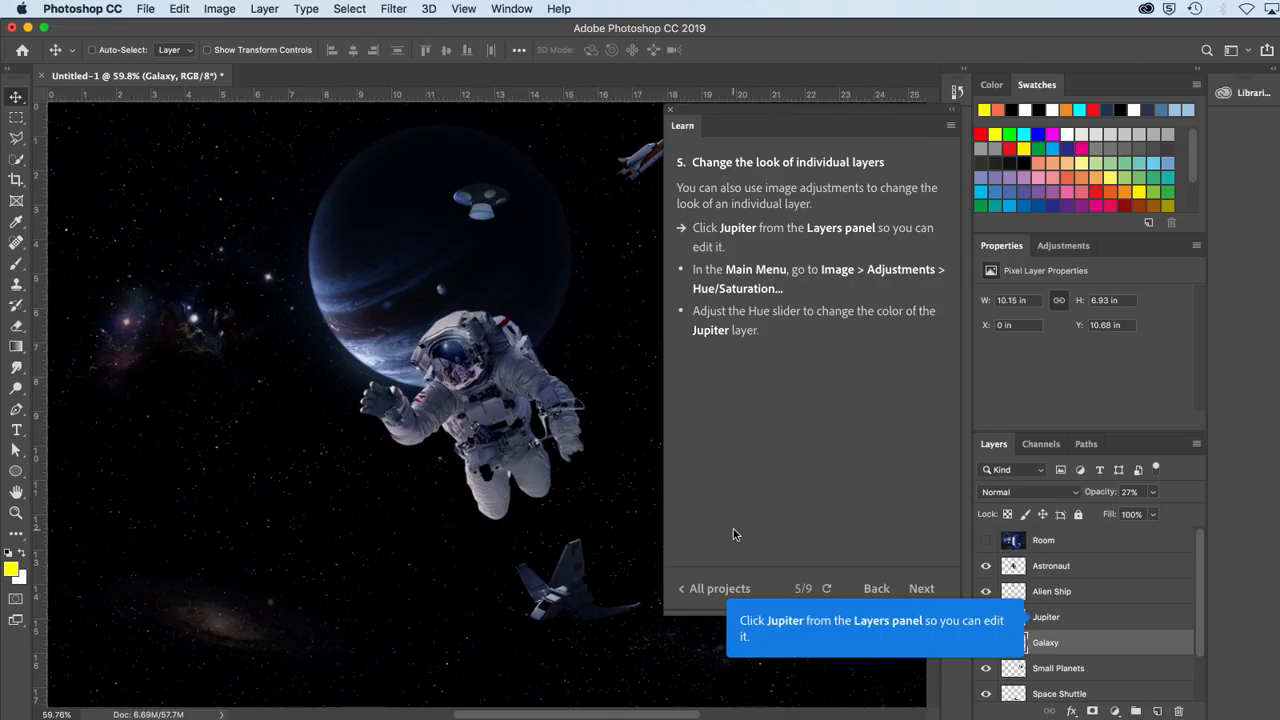